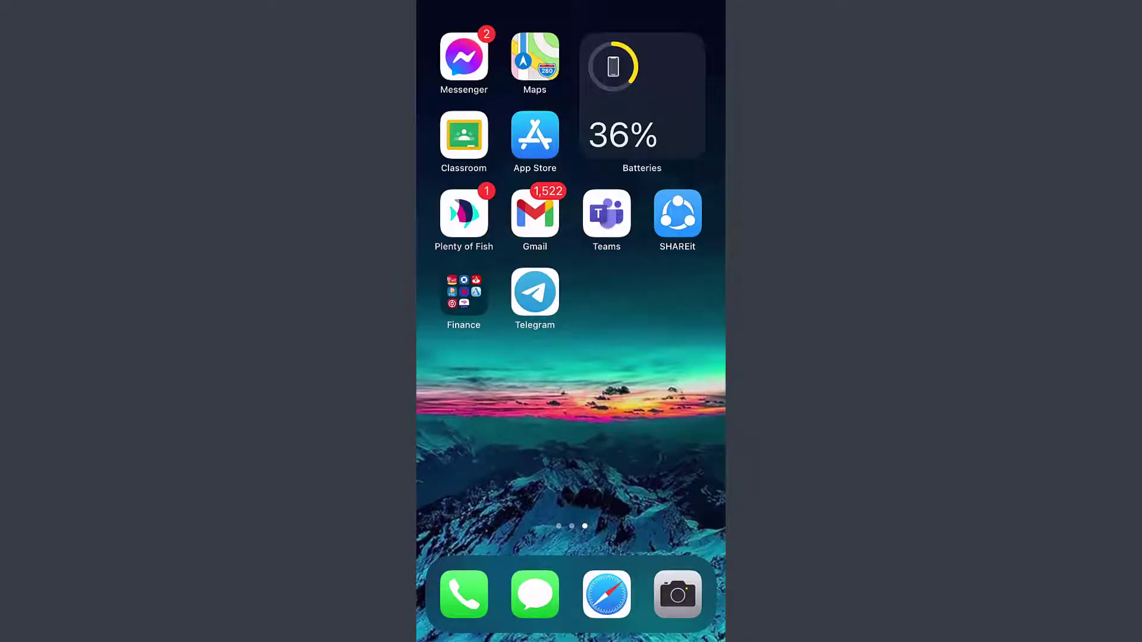
Launch Telegram to reach the chat list.
{"action": "left_click", "coordinate": [534, 297]}
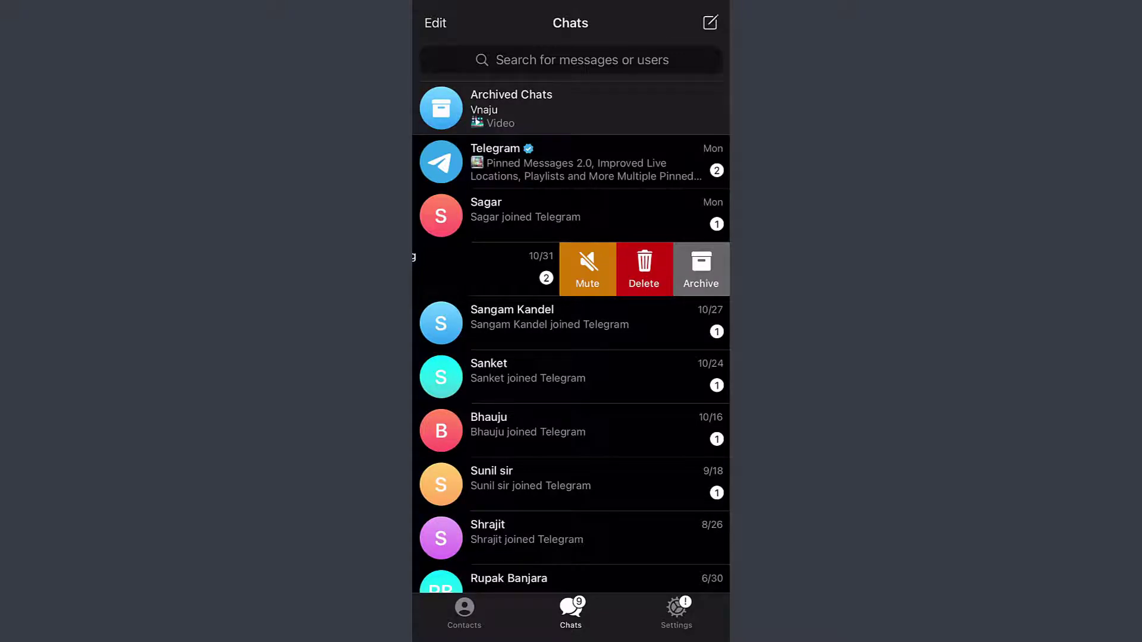
{"action": "left_click", "coordinate": [700, 268]}
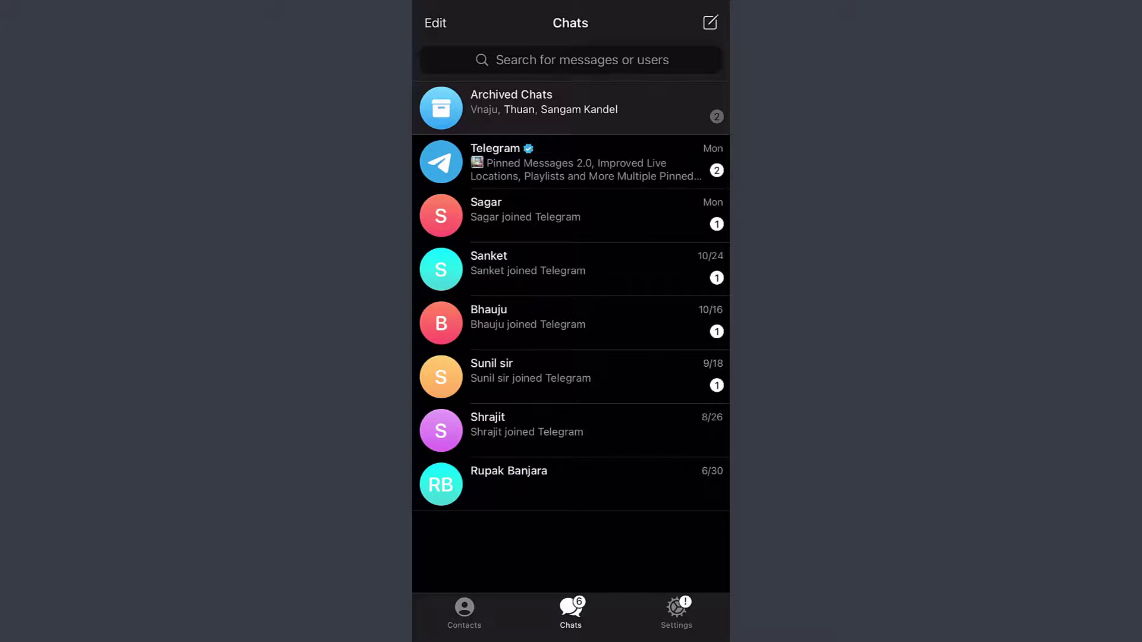
{"action": "left_click", "coordinate": [570, 108]}
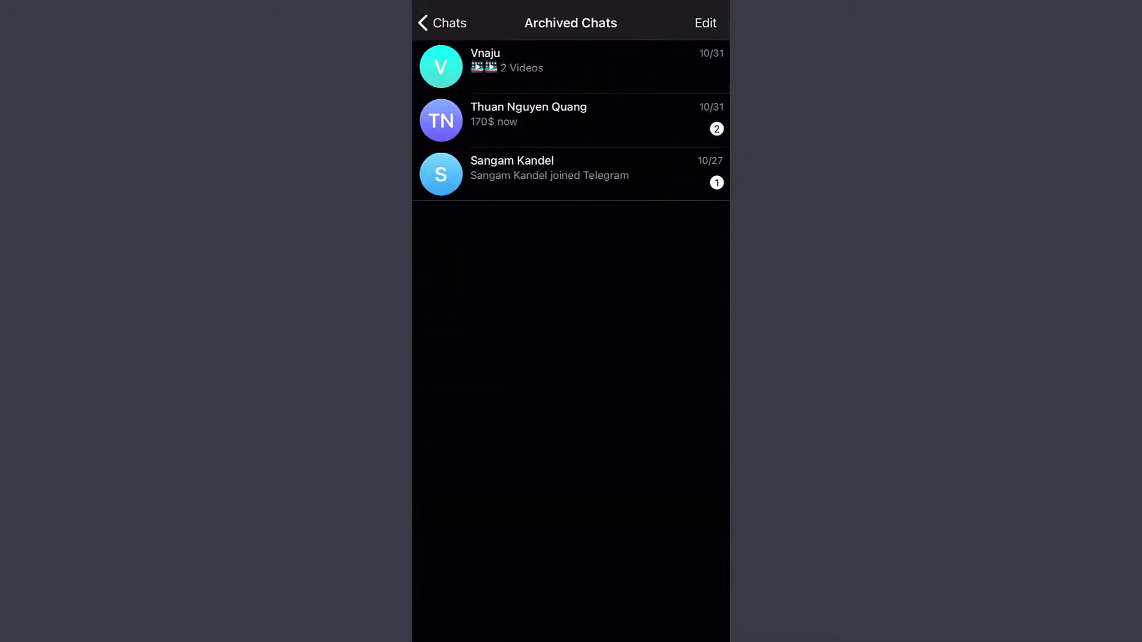